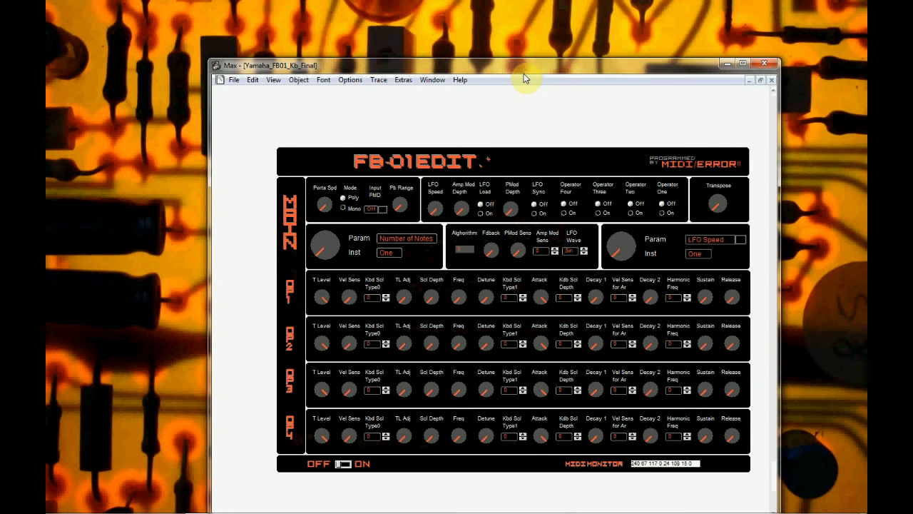
Drag the FB-01EDIT patch window up and to the left by its title bar.
{"action": "left_click_drag", "start_coordinate": [524, 65], "coordinate": [471, 39]}
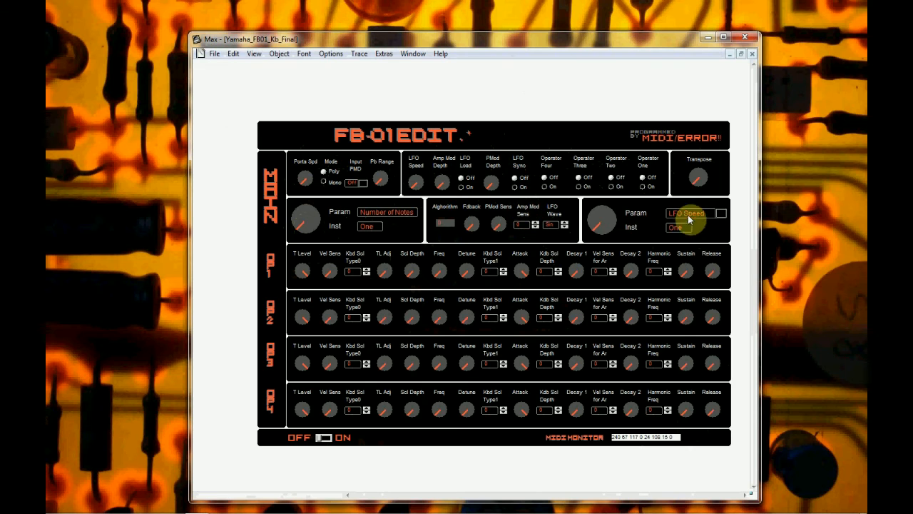
{"action": "left_click", "coordinate": [386, 212]}
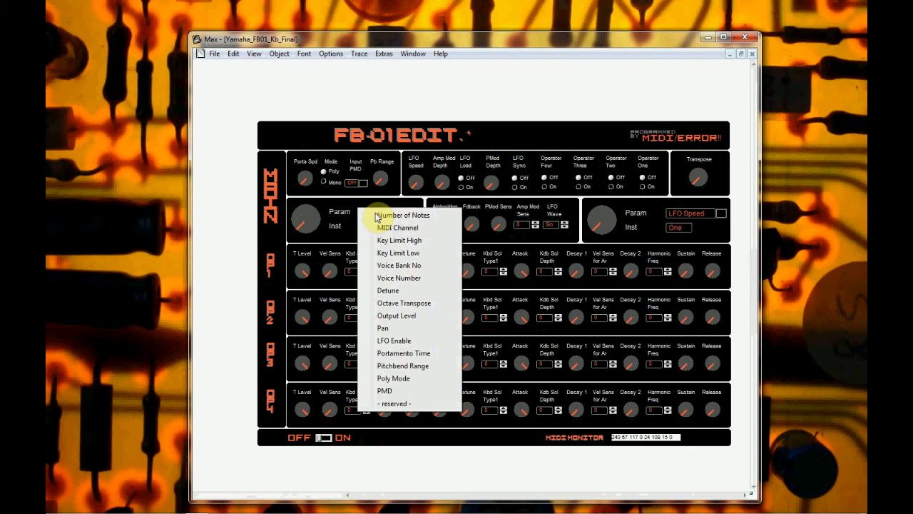
{"action": "mouse_move", "coordinate": [400, 228]}
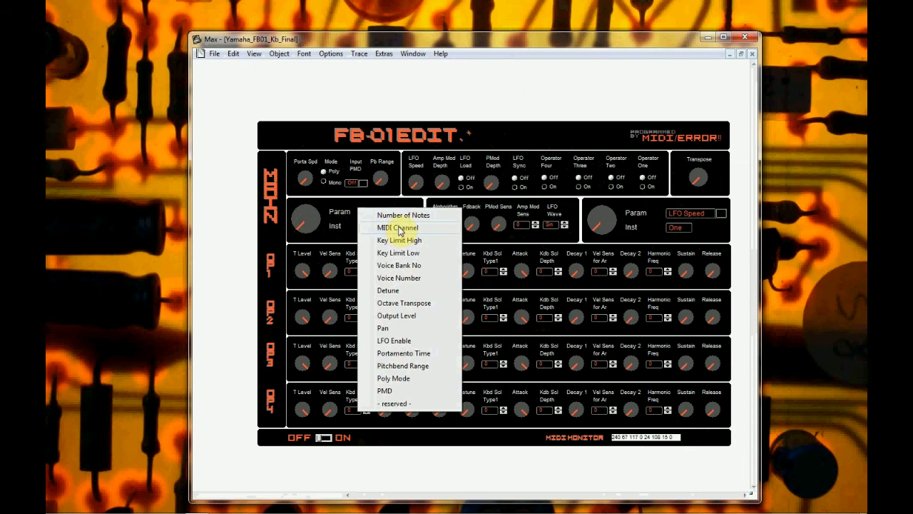
{"action": "mouse_move", "coordinate": [400, 230]}
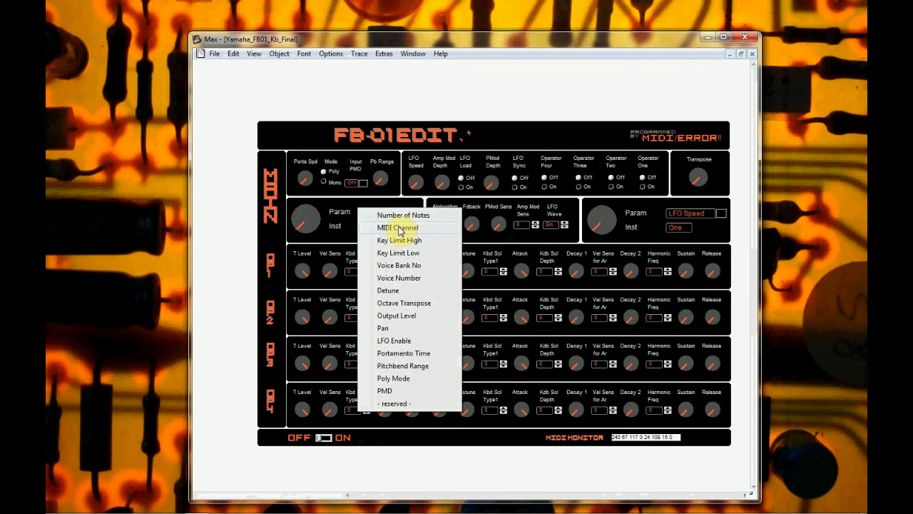
{"action": "mouse_move", "coordinate": [450, 325]}
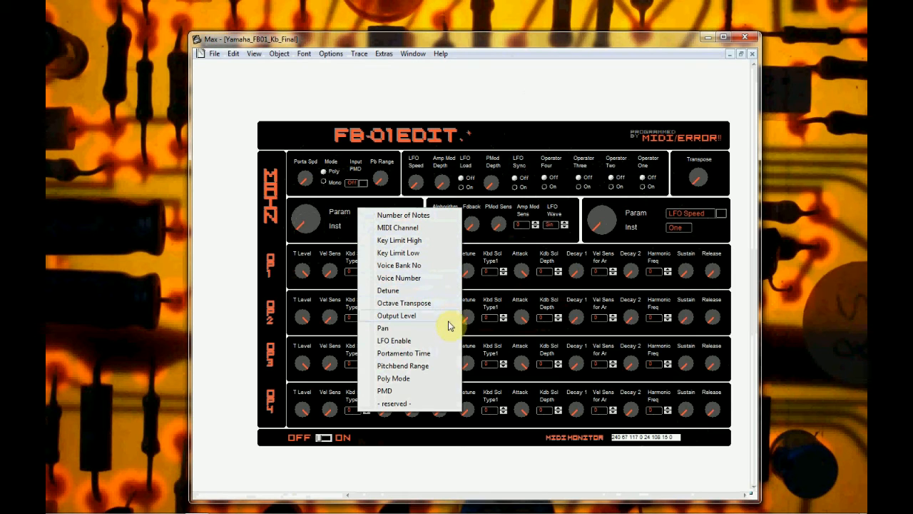
{"action": "mouse_move", "coordinate": [437, 348]}
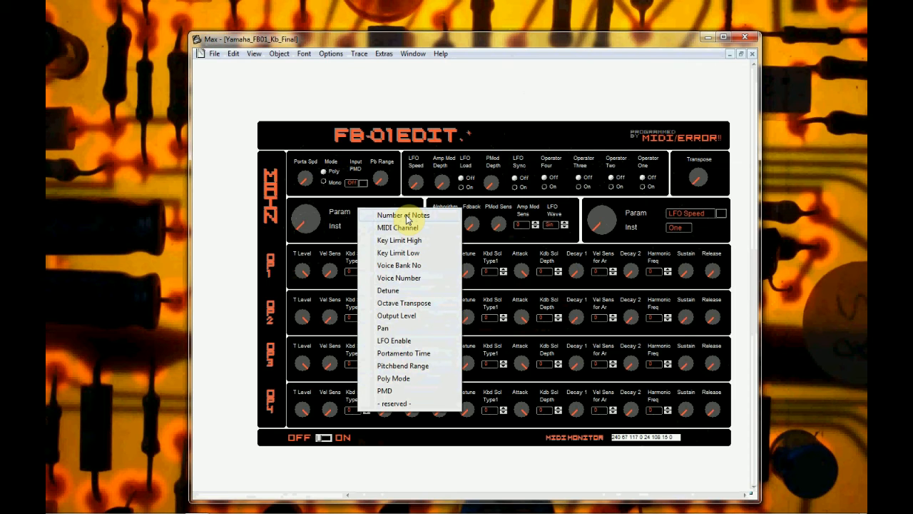
{"action": "left_click", "coordinate": [402, 215]}
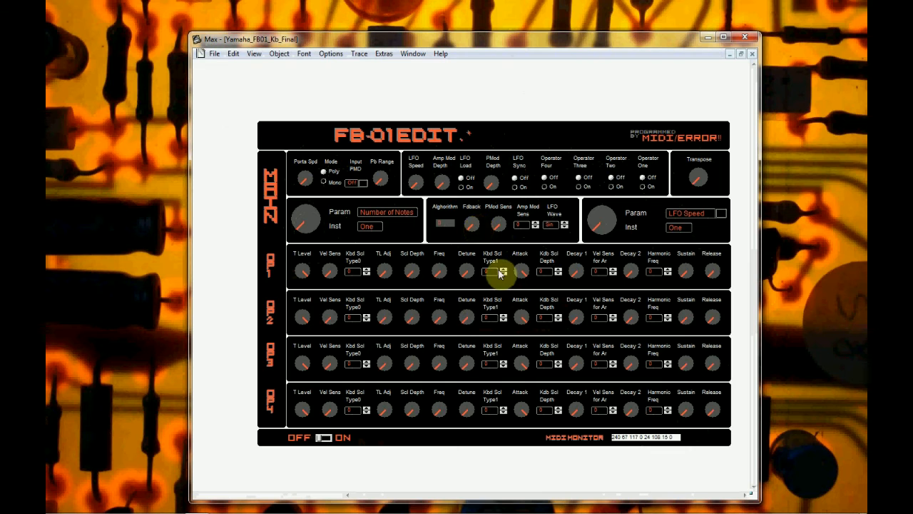
{"action": "mouse_move", "coordinate": [491, 187]}
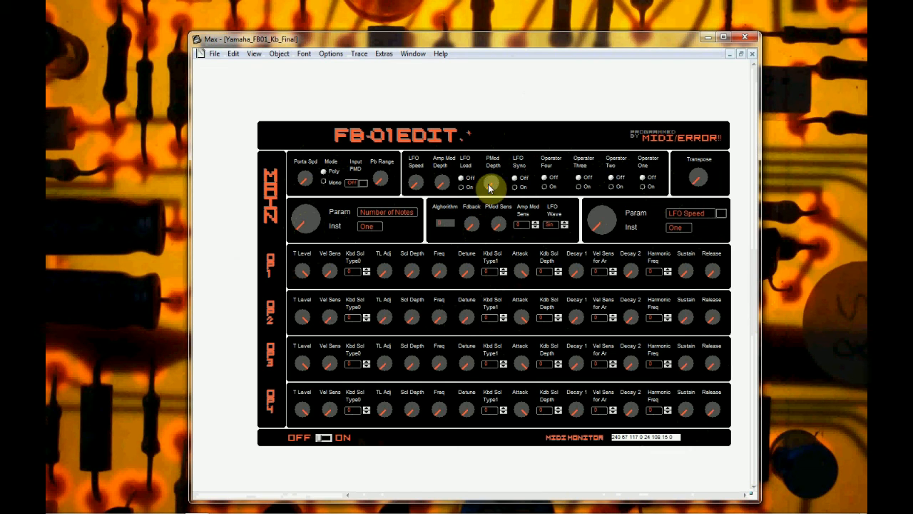
{"action": "mouse_move", "coordinate": [298, 216]}
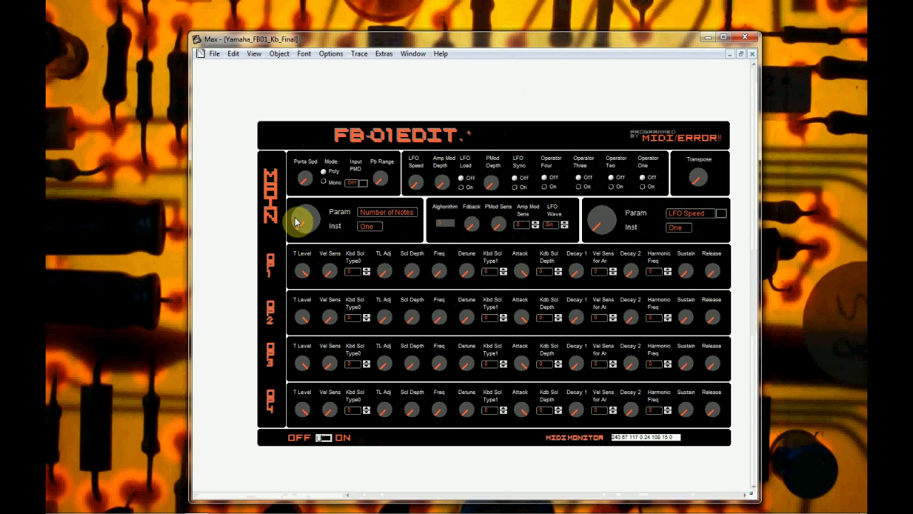
{"action": "mouse_move", "coordinate": [263, 269]}
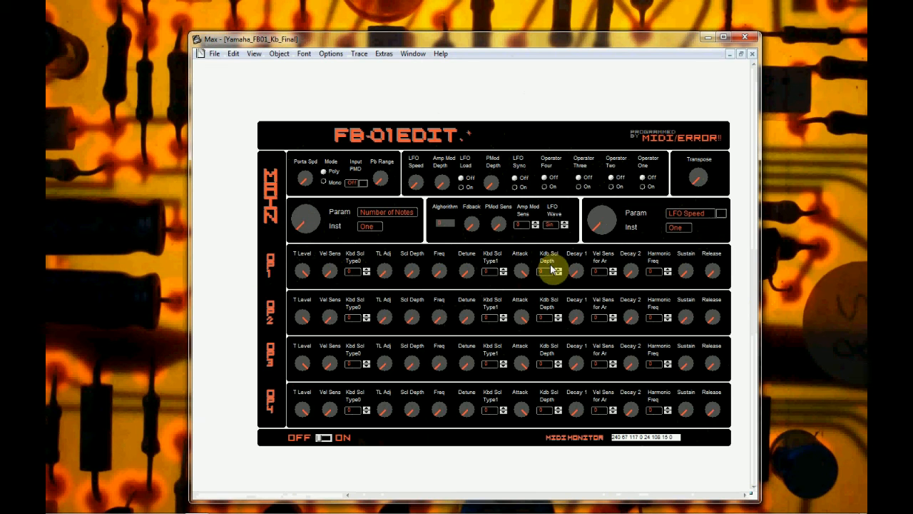
{"action": "mouse_move", "coordinate": [570, 289]}
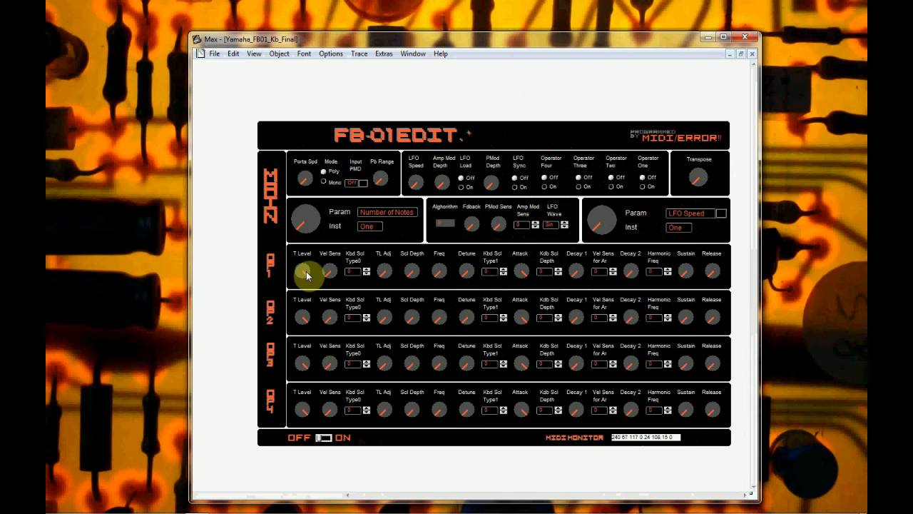
{"action": "mouse_move", "coordinate": [327, 299]}
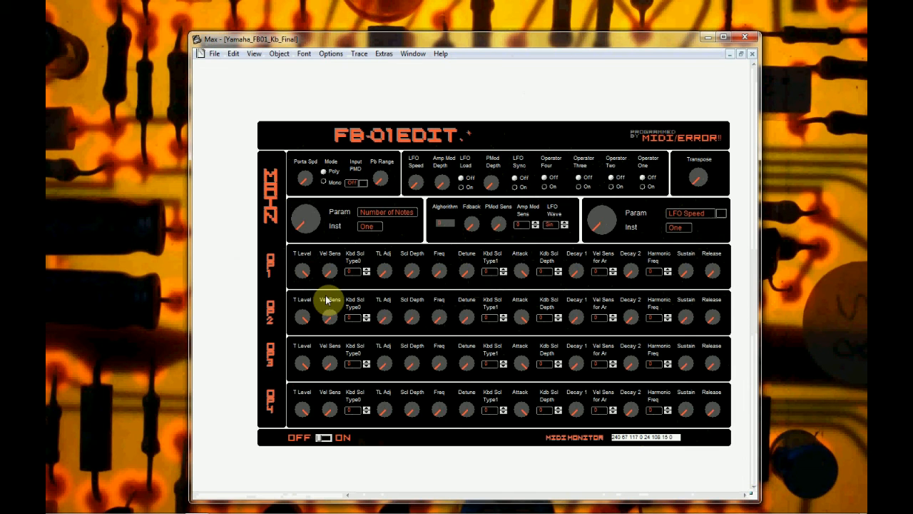
{"action": "mouse_move", "coordinate": [668, 270]}
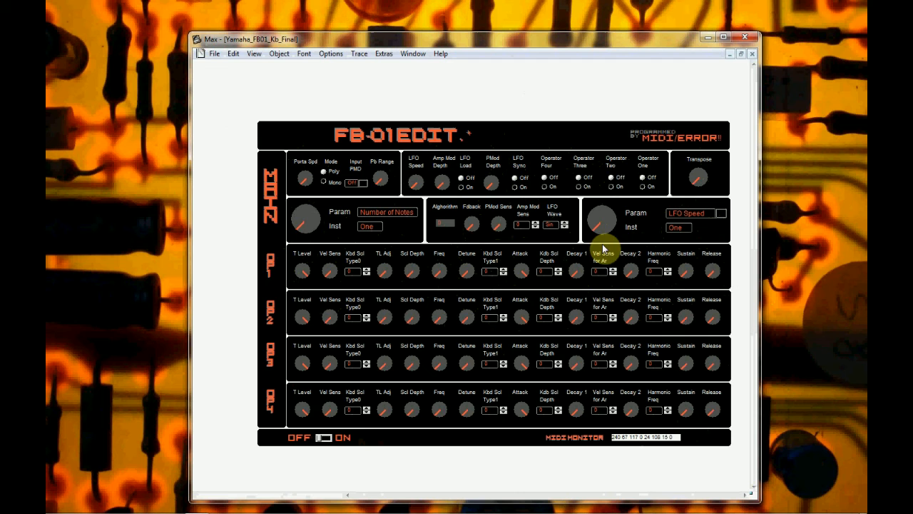
{"action": "mouse_move", "coordinate": [322, 298]}
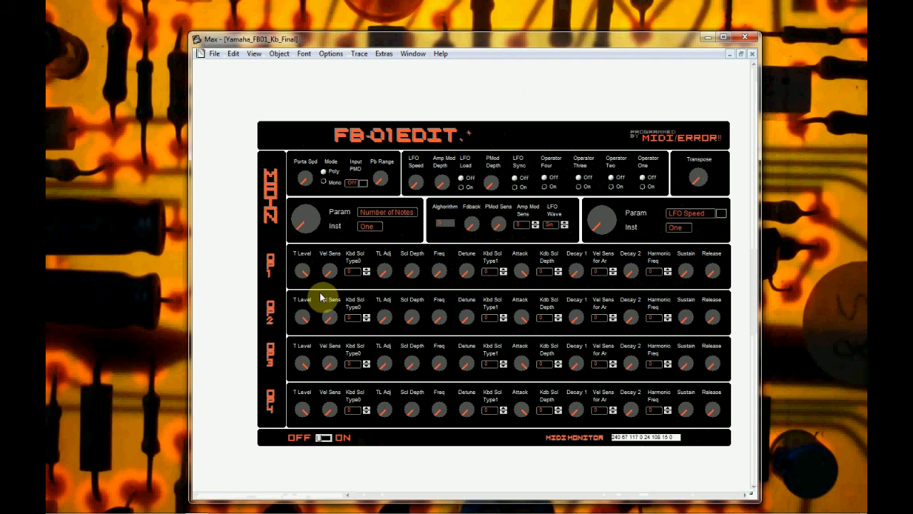
{"action": "mouse_move", "coordinate": [339, 413]}
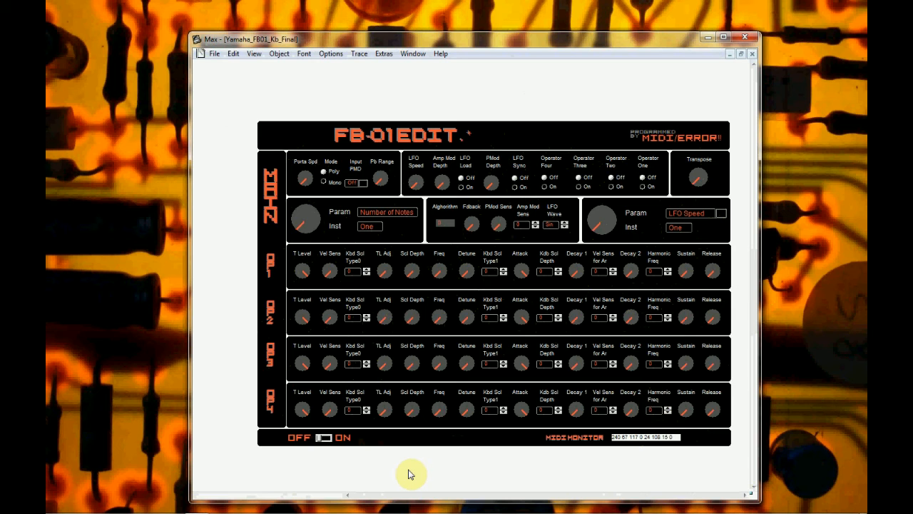
Turn the OFF/ON MIDI output toggle to ON so the monitor reports messages.
{"action": "left_click", "coordinate": [322, 438]}
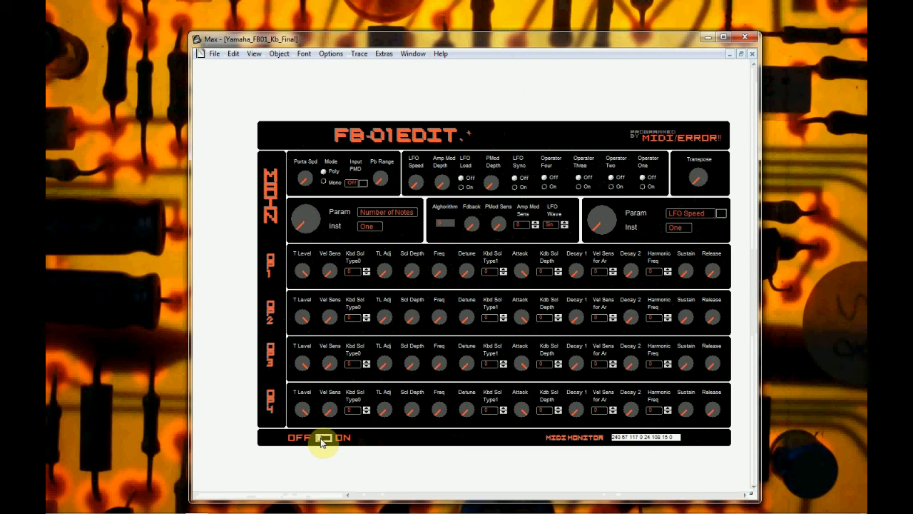
{"action": "left_click", "coordinate": [323, 438]}
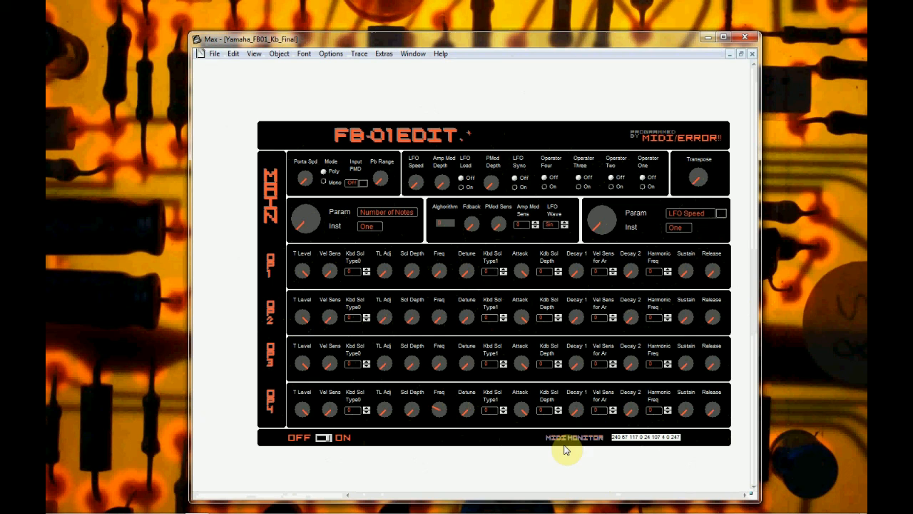
{"action": "mouse_move", "coordinate": [624, 464]}
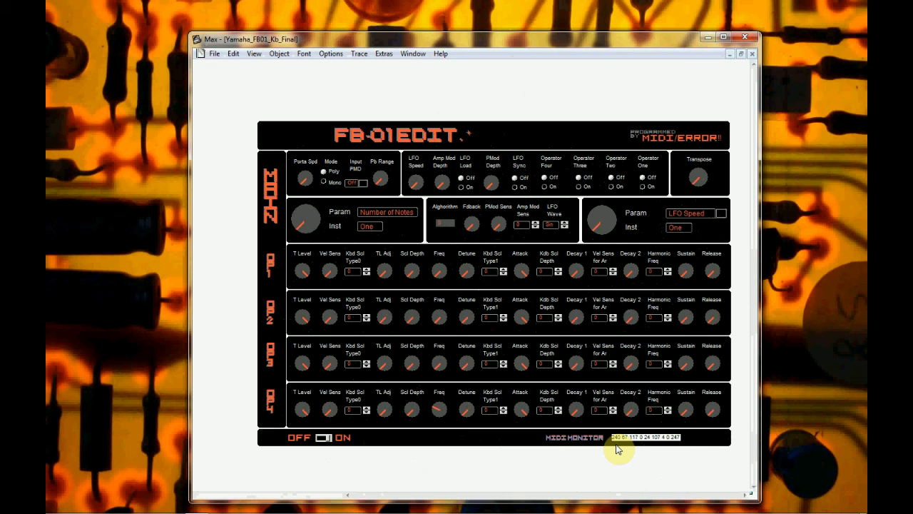
Adjust operator four's Decay 1 and the LFO Speed dial, then minimize the patch window.
{"action": "left_click", "coordinate": [576, 409]}
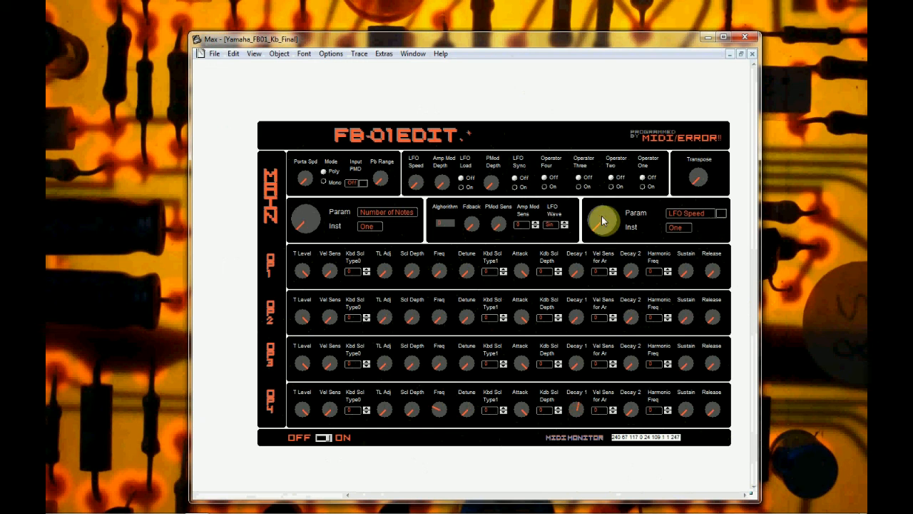
{"action": "left_click_drag", "start_coordinate": [603, 228], "coordinate": [599, 214]}
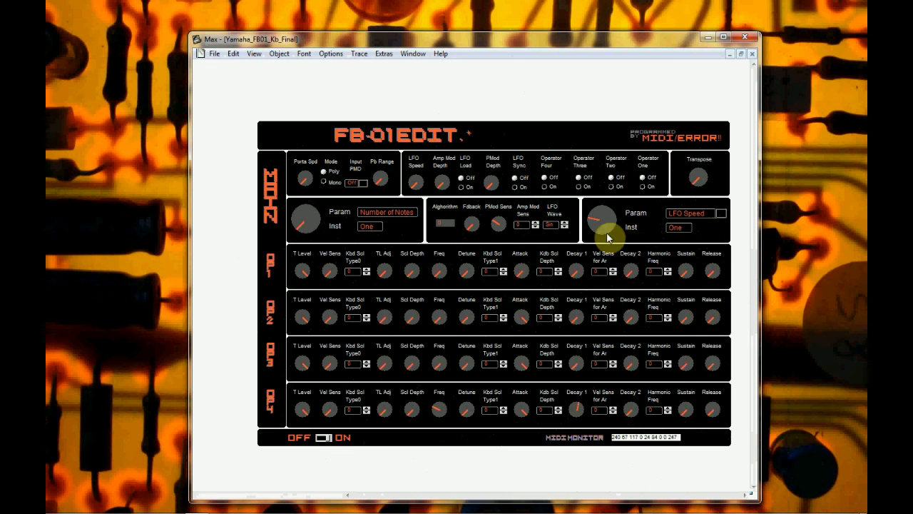
{"action": "mouse_move", "coordinate": [709, 39]}
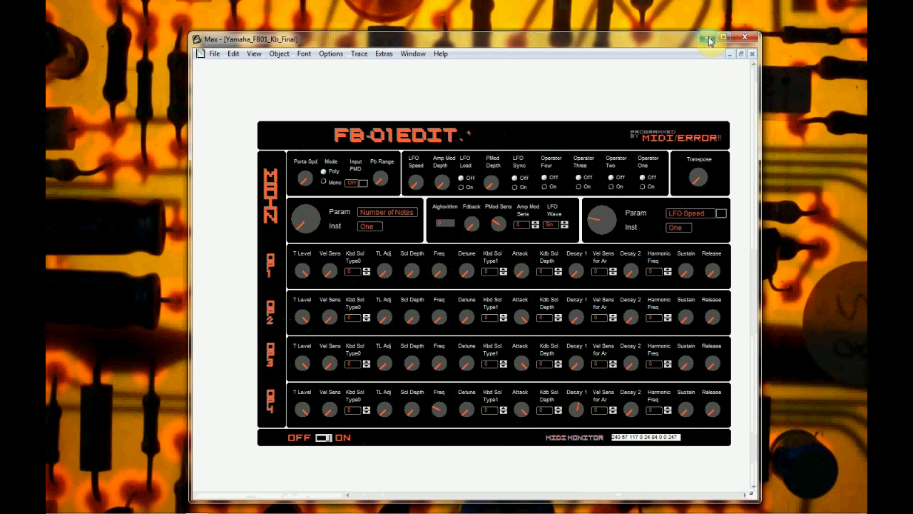
{"action": "left_click", "coordinate": [709, 39]}
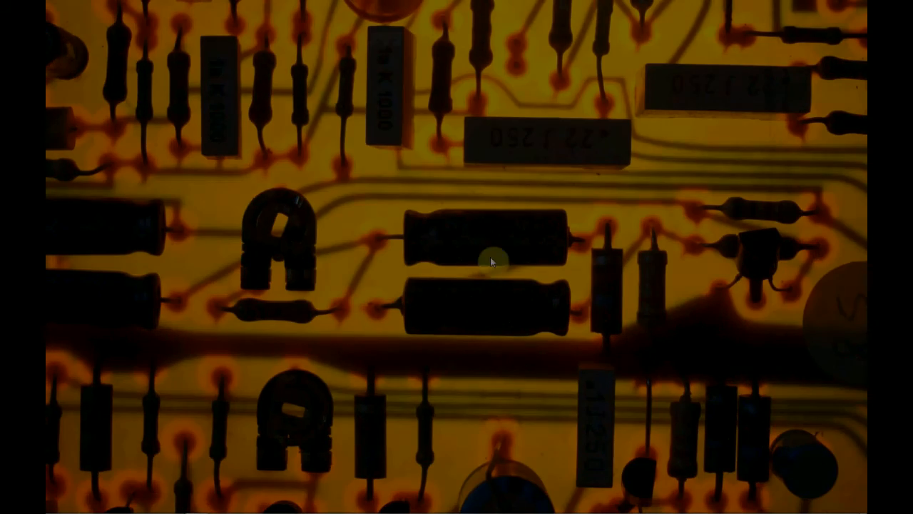